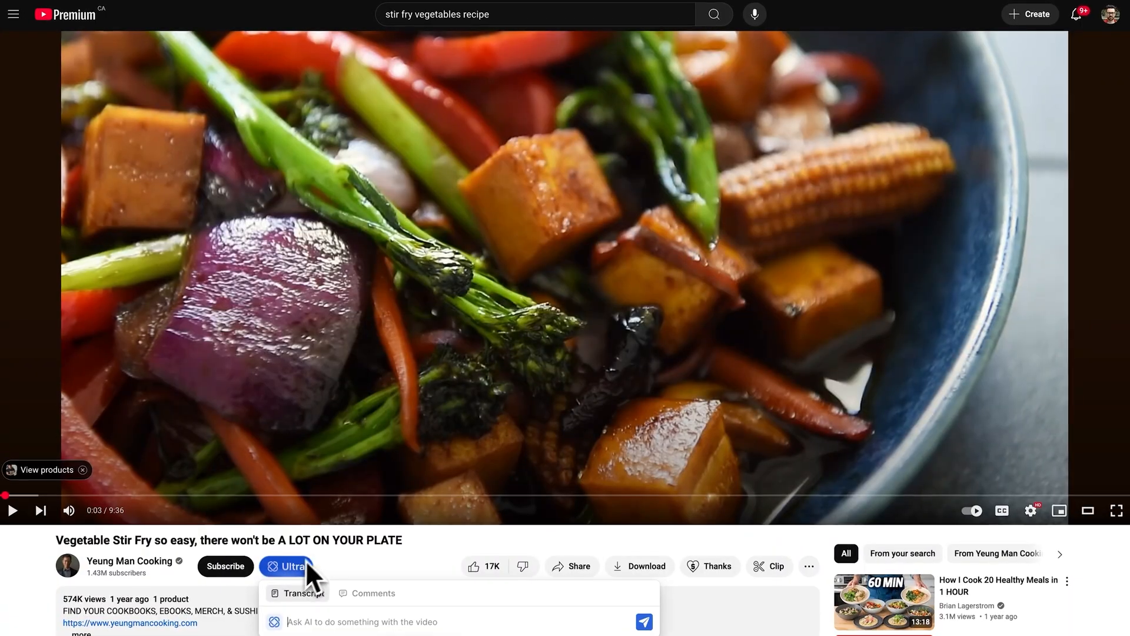
# - Type a prompt about the vegetable stir fry video and run it on GPT-4o
pyautogui.write('Cre')
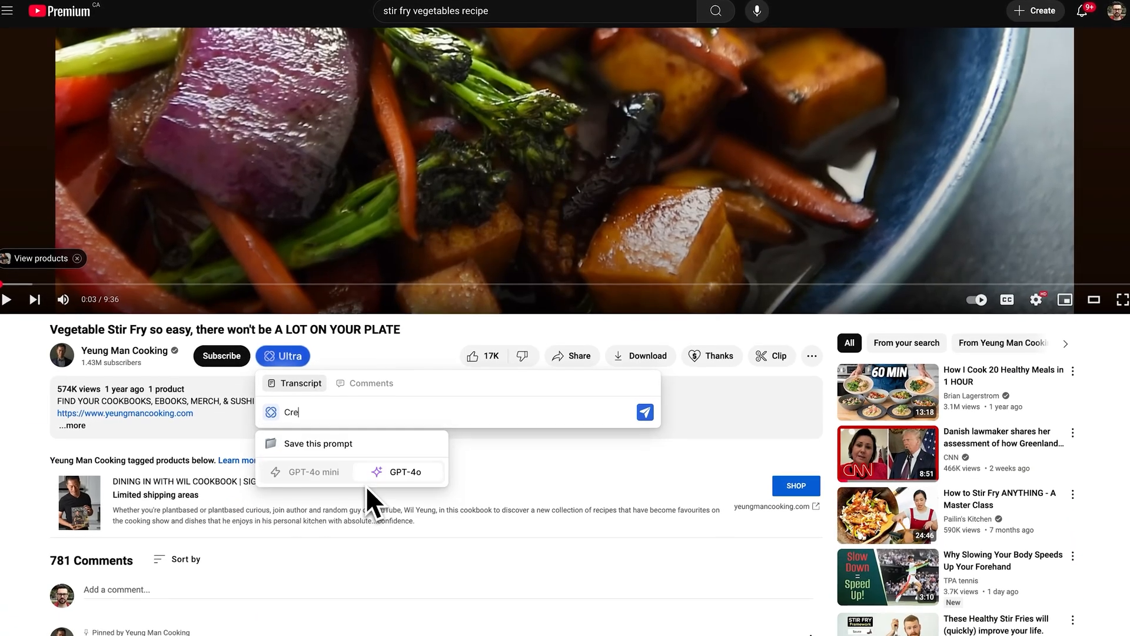
pyautogui.click(644, 411)
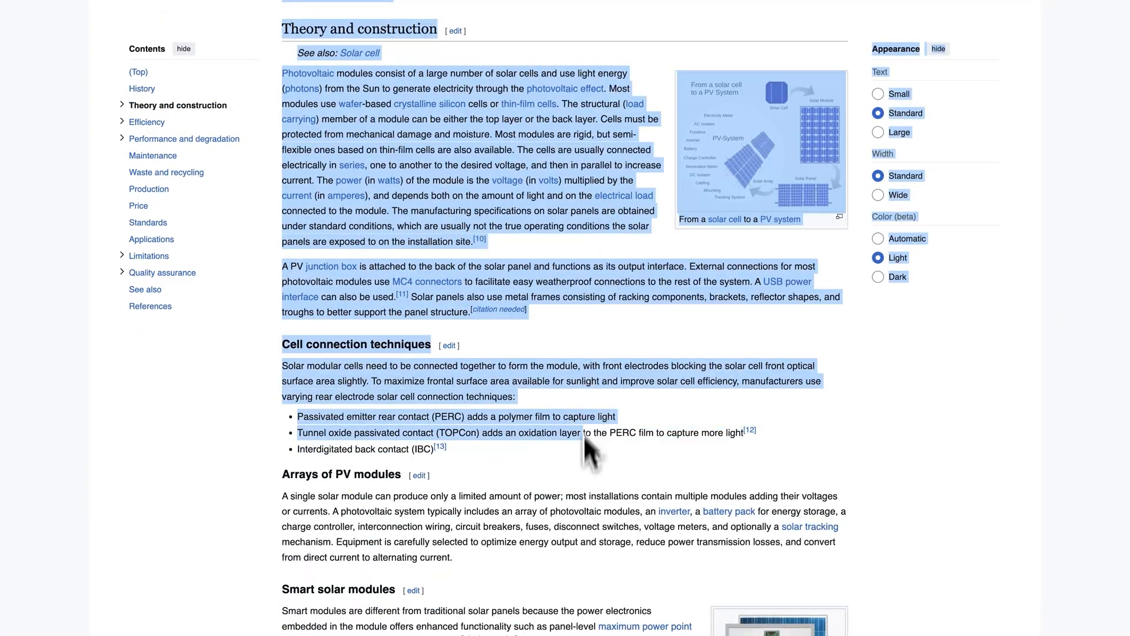
# - Enter a 'Give me' prompt on the solar module article and choose GPT-4o
pyautogui.write('Give me')
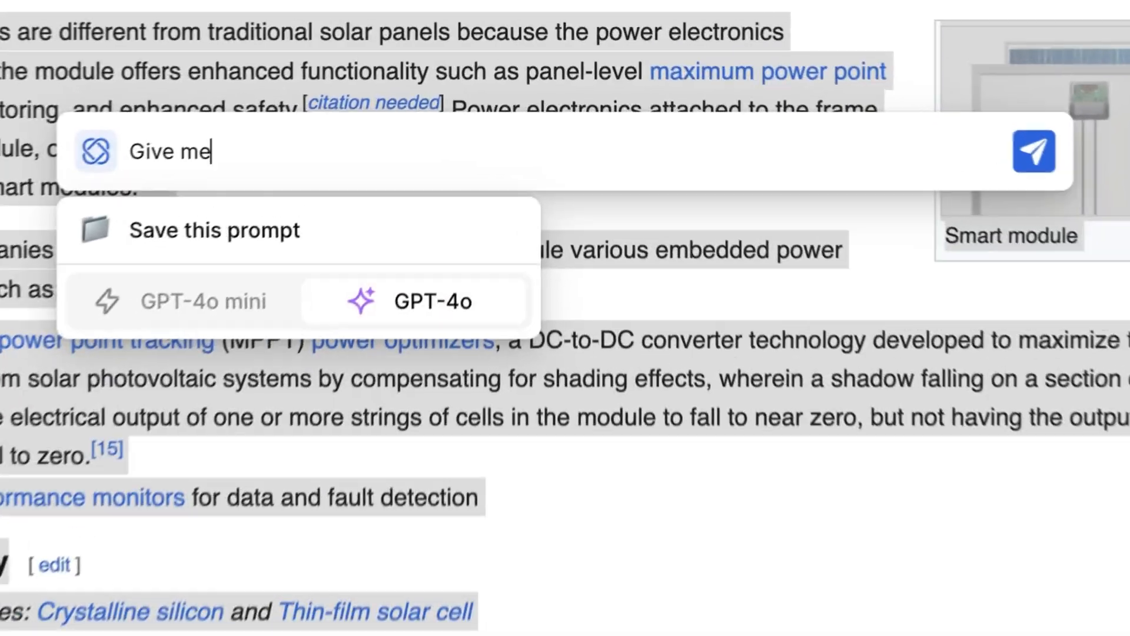
pyautogui.click(1034, 151)
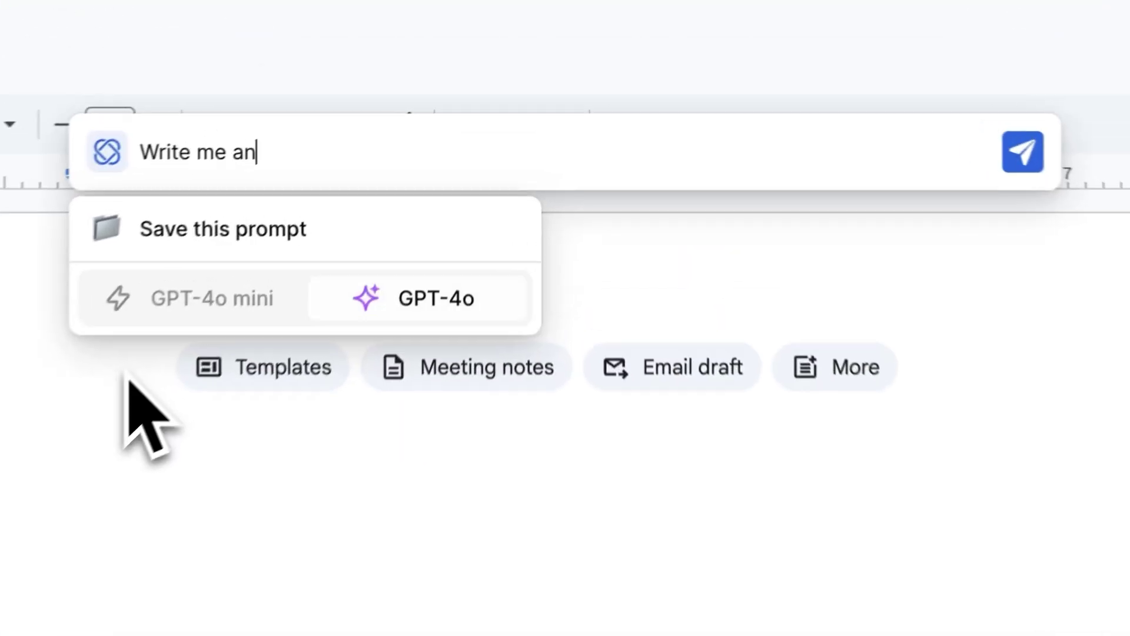
# - Request an essay on why solar panels are a good energy source
pyautogui.write('essay on why solar panels are a good energy source')
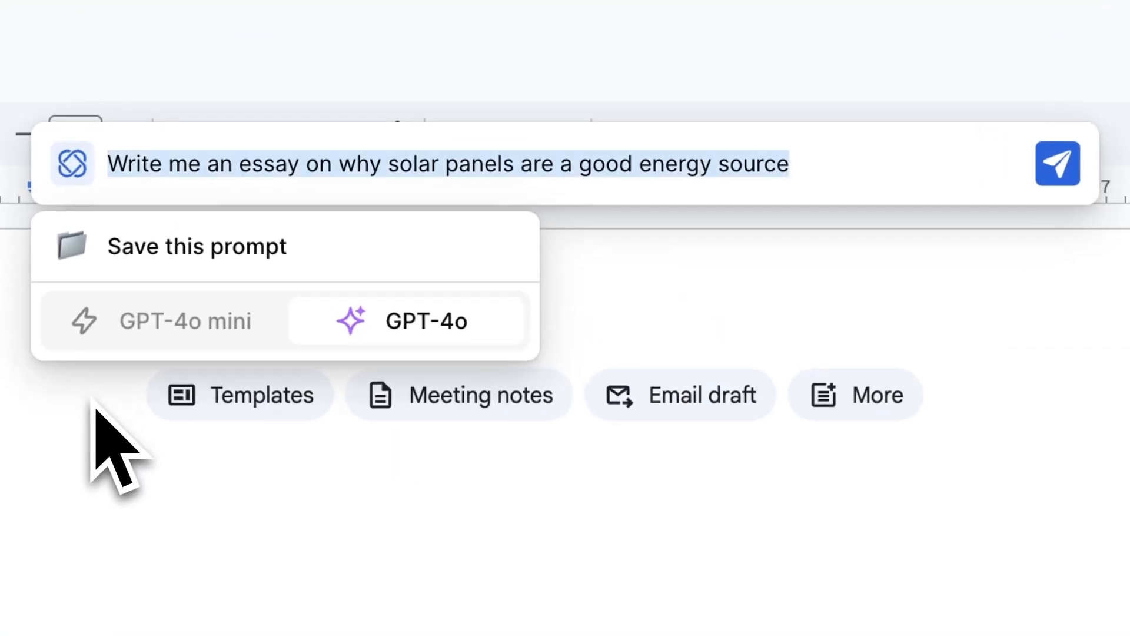
pyautogui.click(1056, 163)
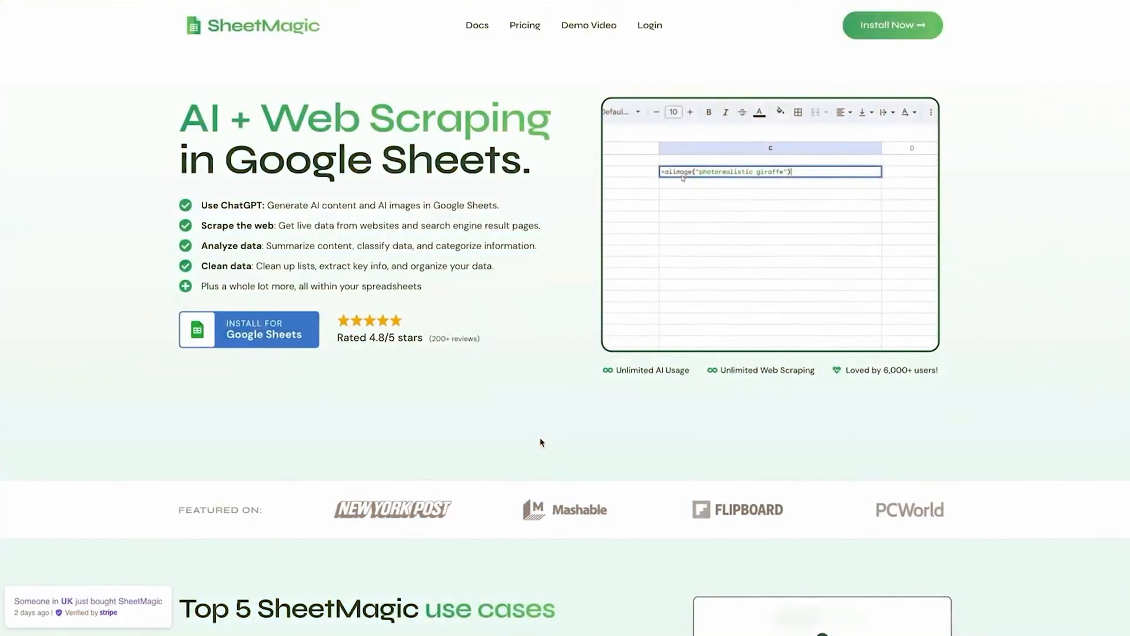
# - Browse SheetMagic's homepage and go to its Pricing page
pyautogui.scroll(-3)
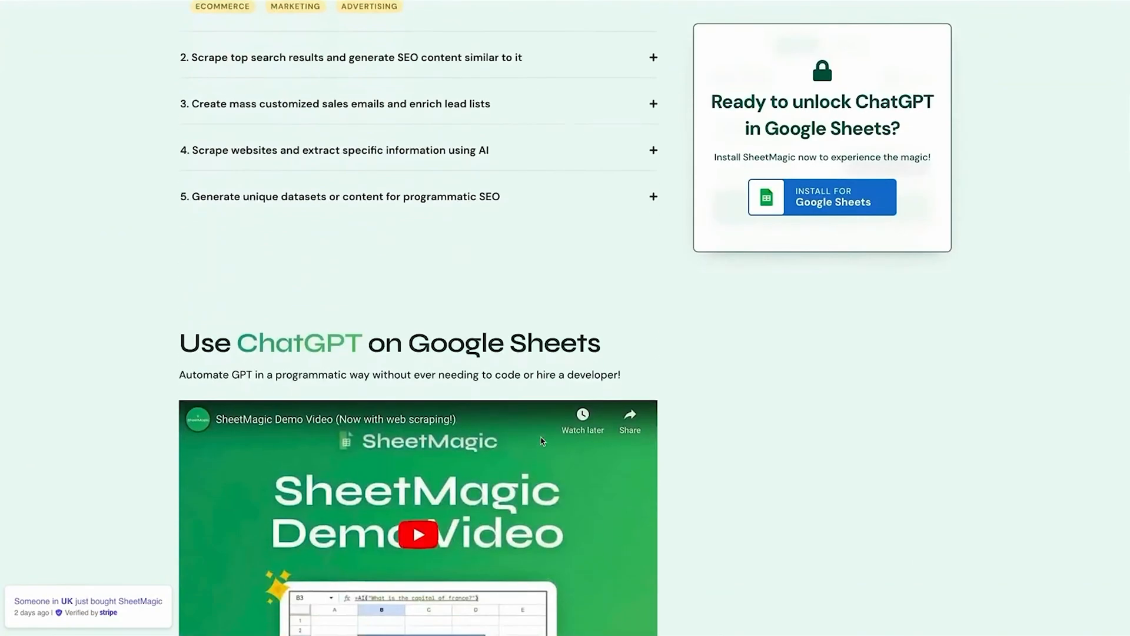
pyautogui.scroll(3)
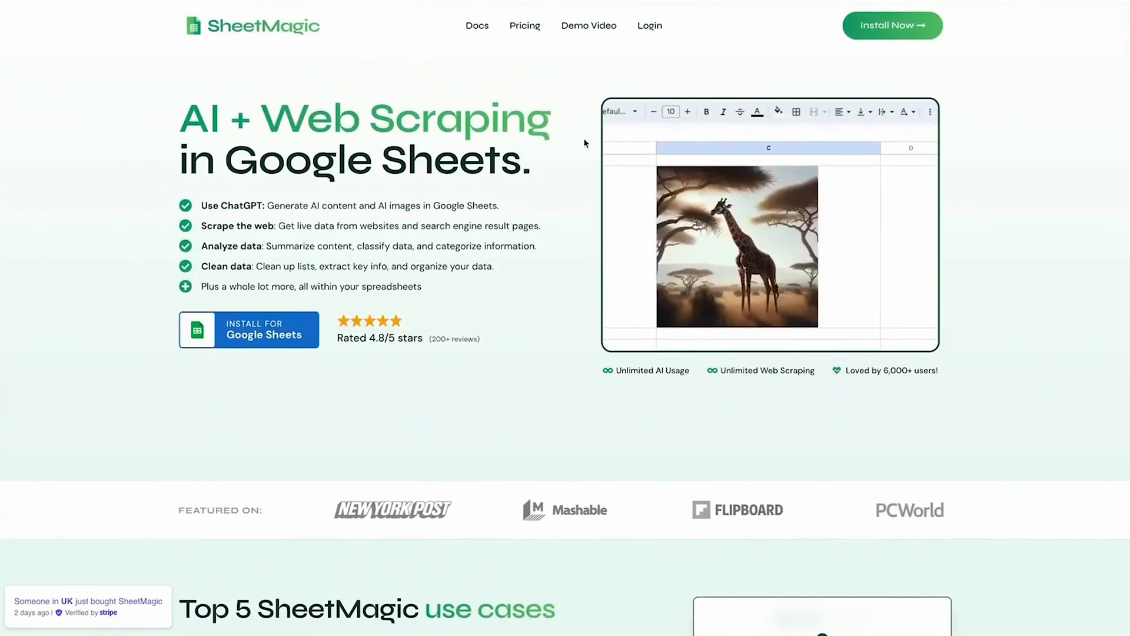
pyautogui.click(525, 26)
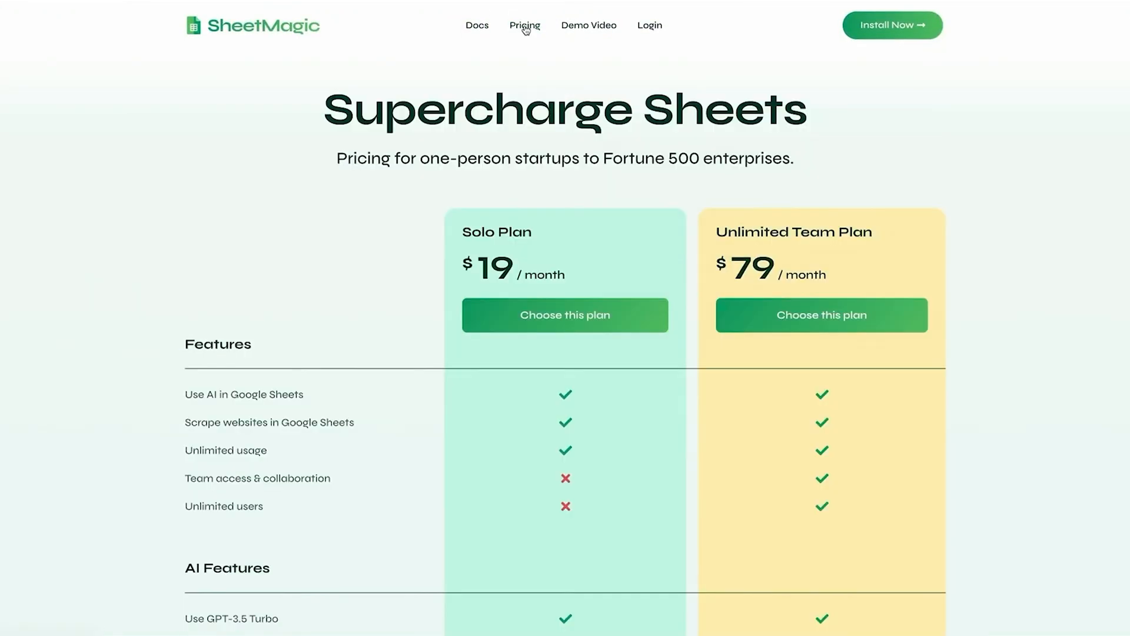